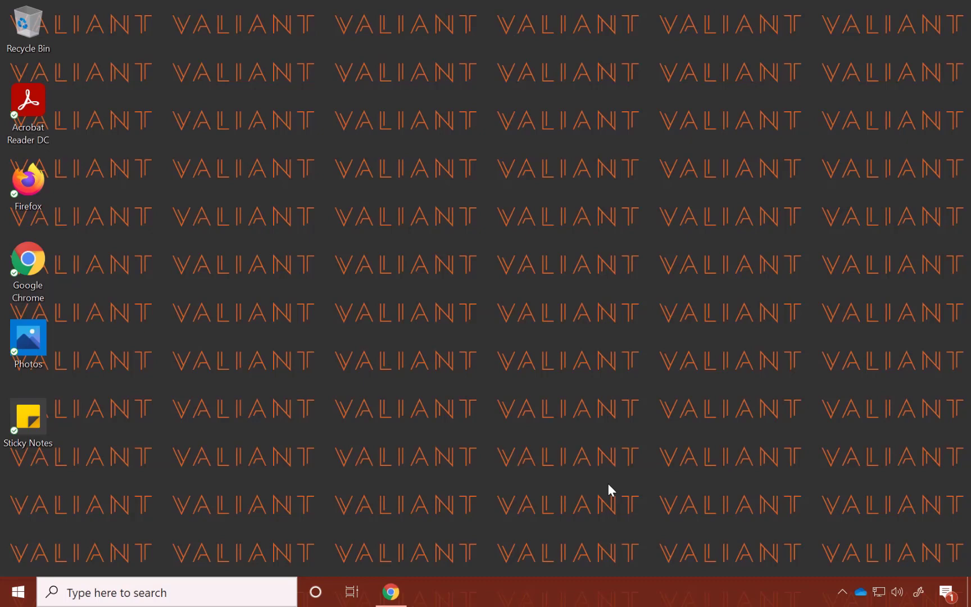
mouse_move(476, 429)
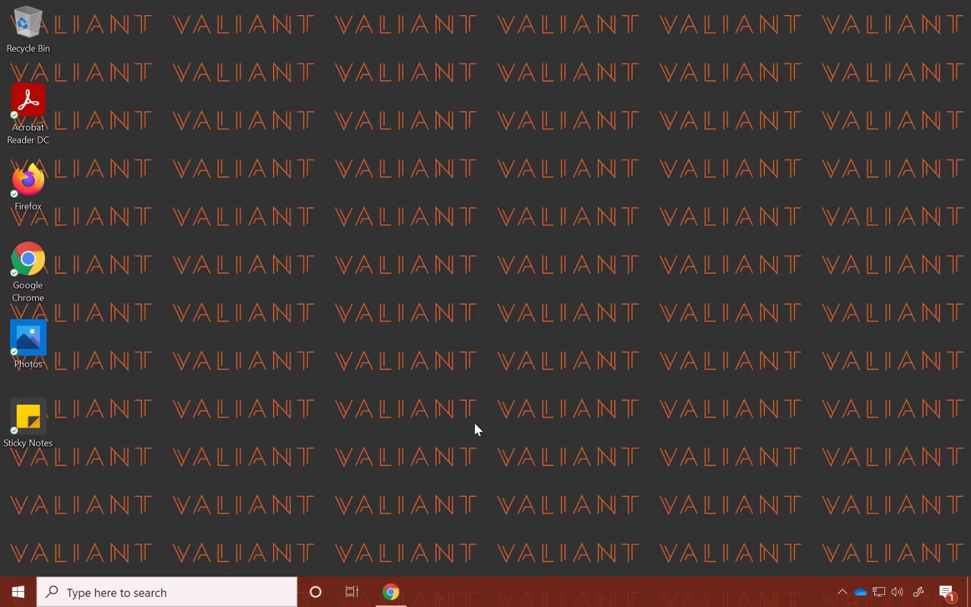
mouse_move(155, 554)
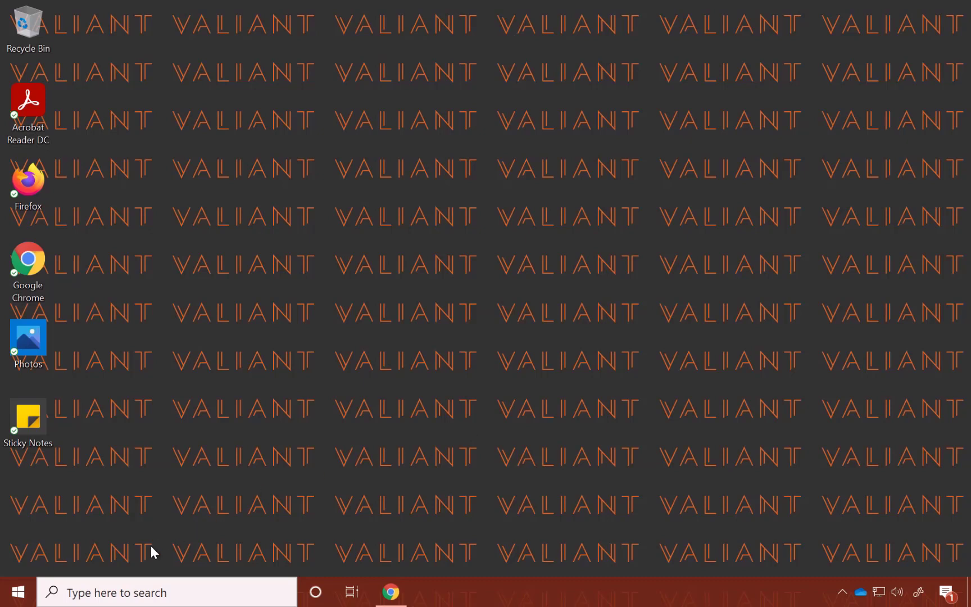
Step: Bring up the Start menu app list to reach the OneDrive entry
click(20, 590)
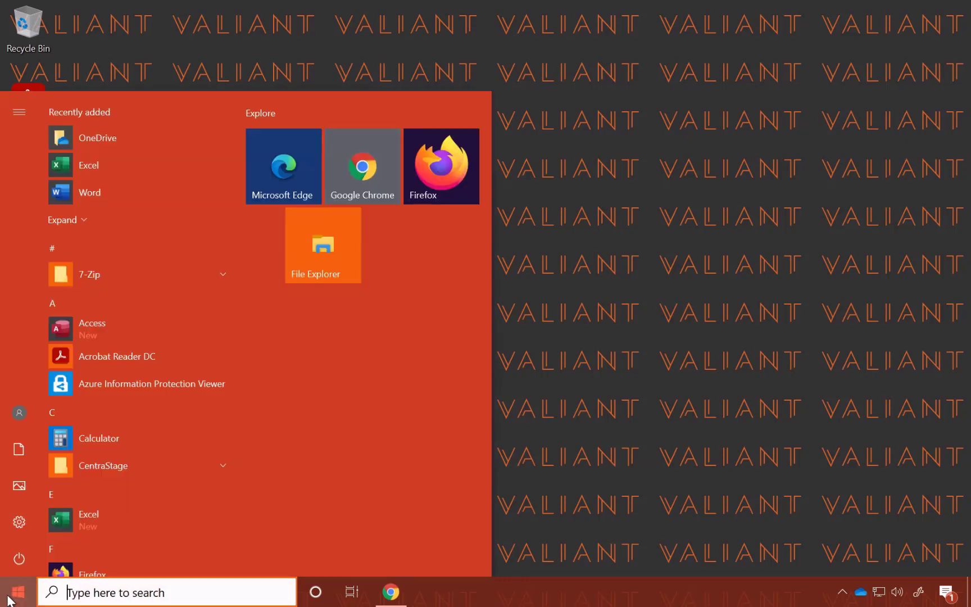
mouse_move(115, 139)
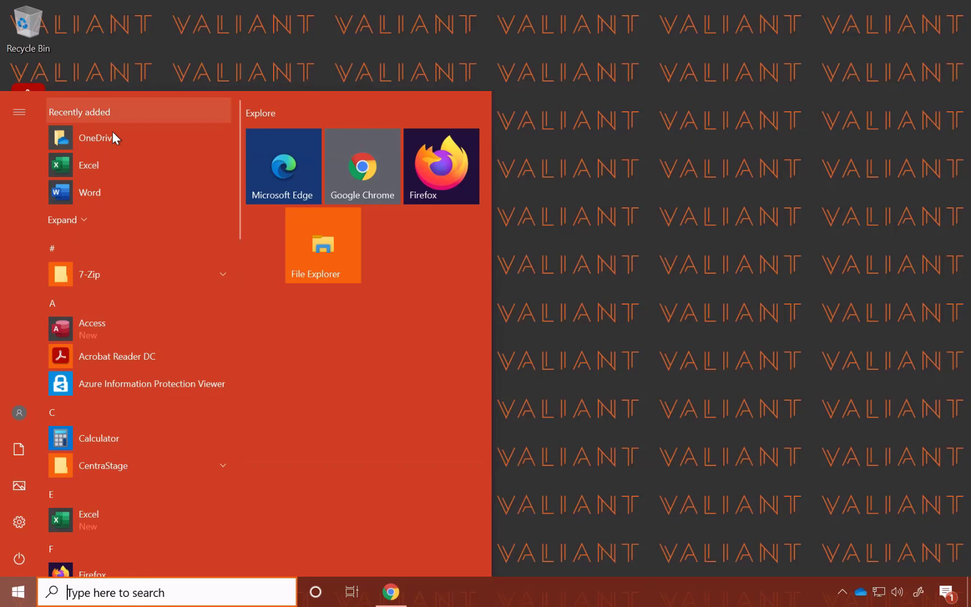
mouse_move(54, 303)
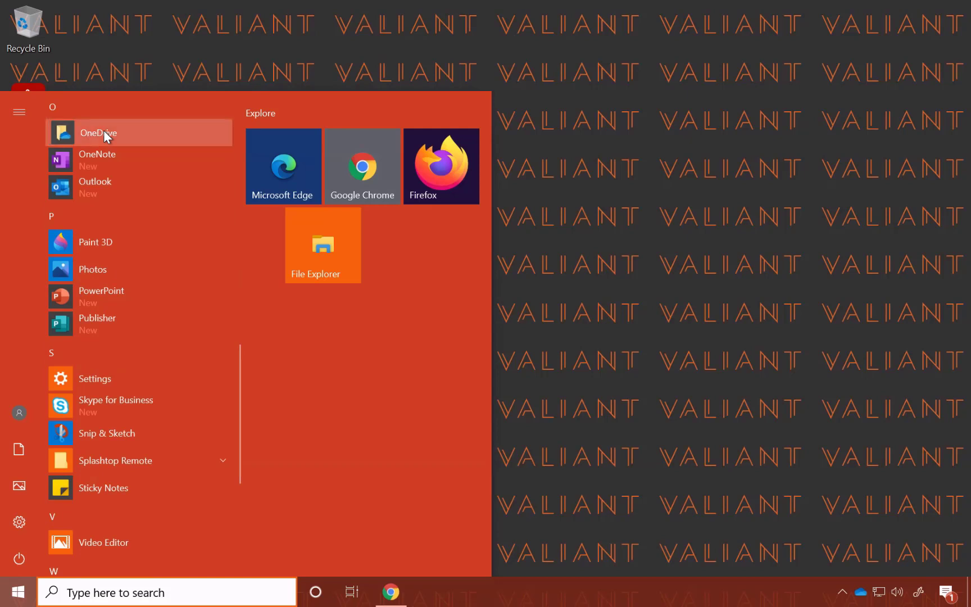
Step: Open the OneDrive - Valiant Technology folder in File Explorer and inspect its files and options
click(98, 133)
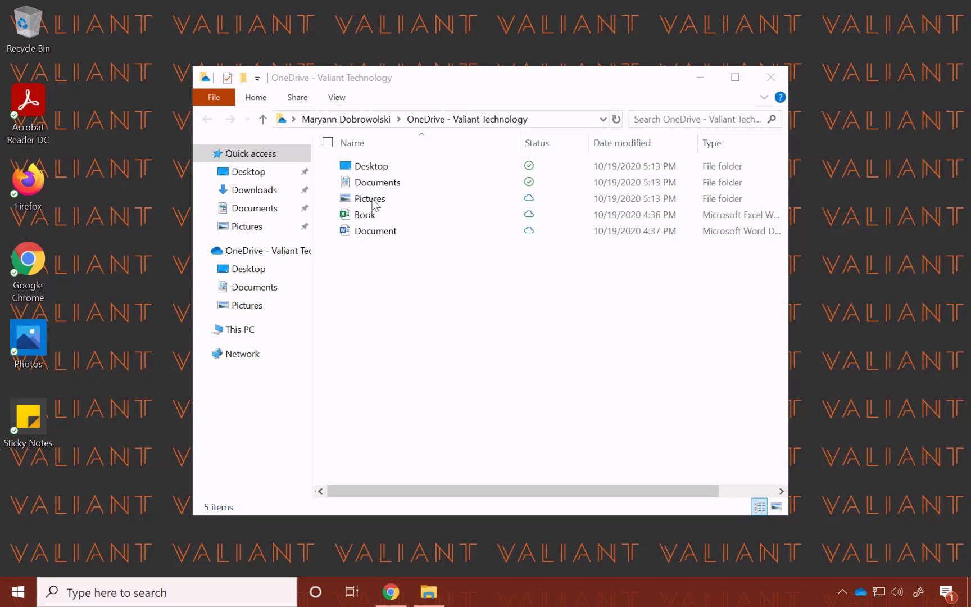
mouse_move(365, 234)
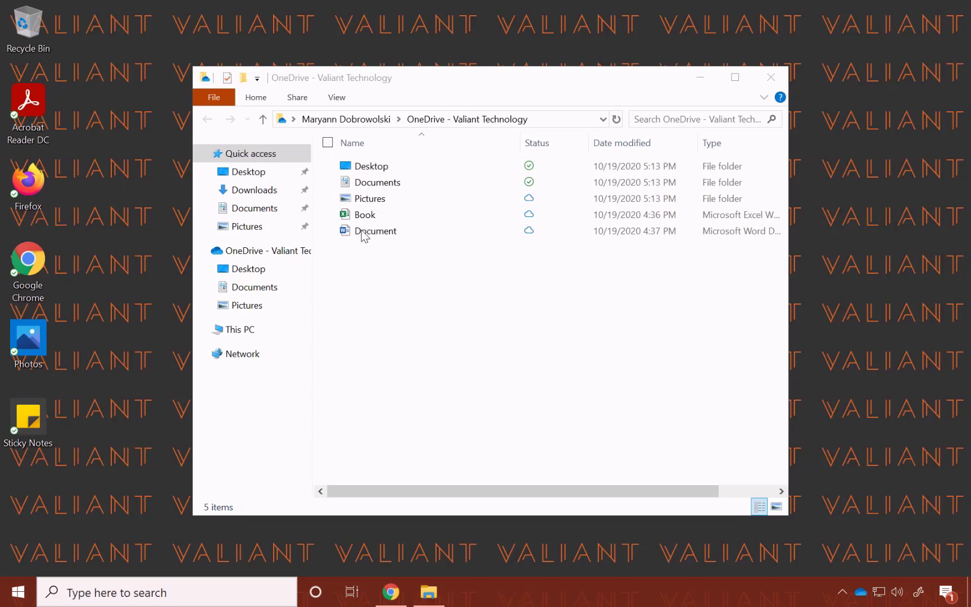
click(375, 232)
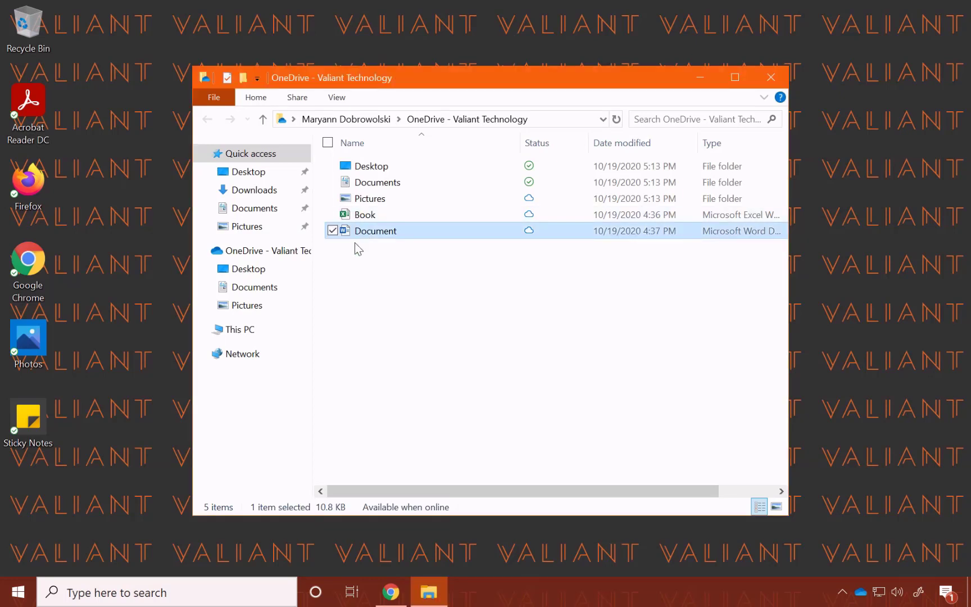
click(347, 281)
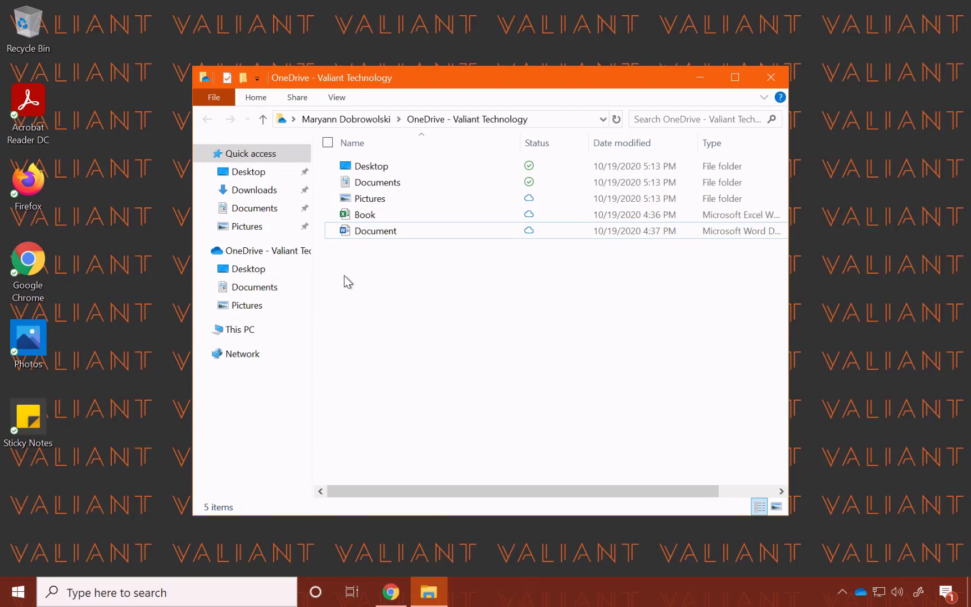
right_click(349, 281)
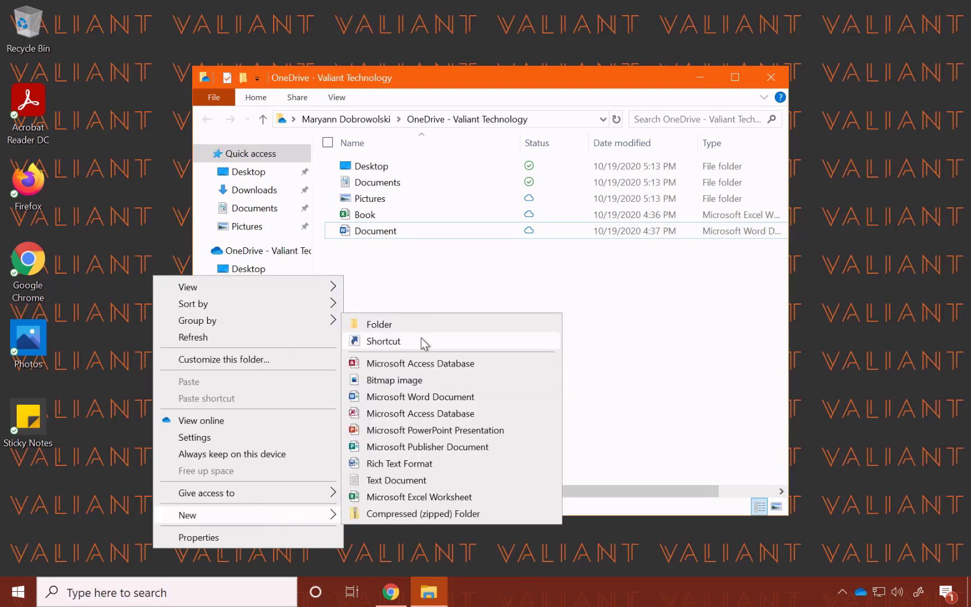
click(435, 429)
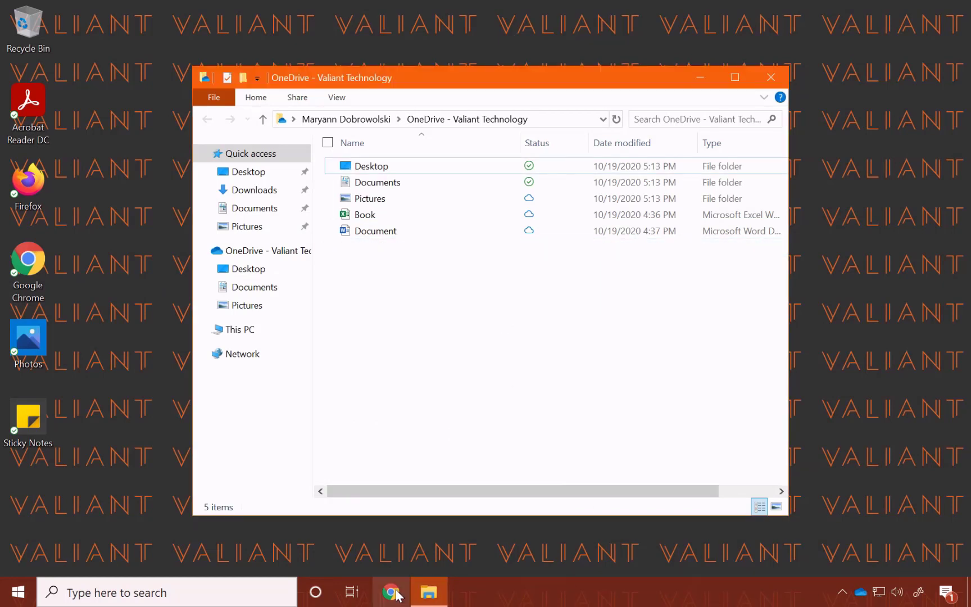
Step: Switch to Chrome and go to office.com for the Microsoft Office home page
click(390, 592)
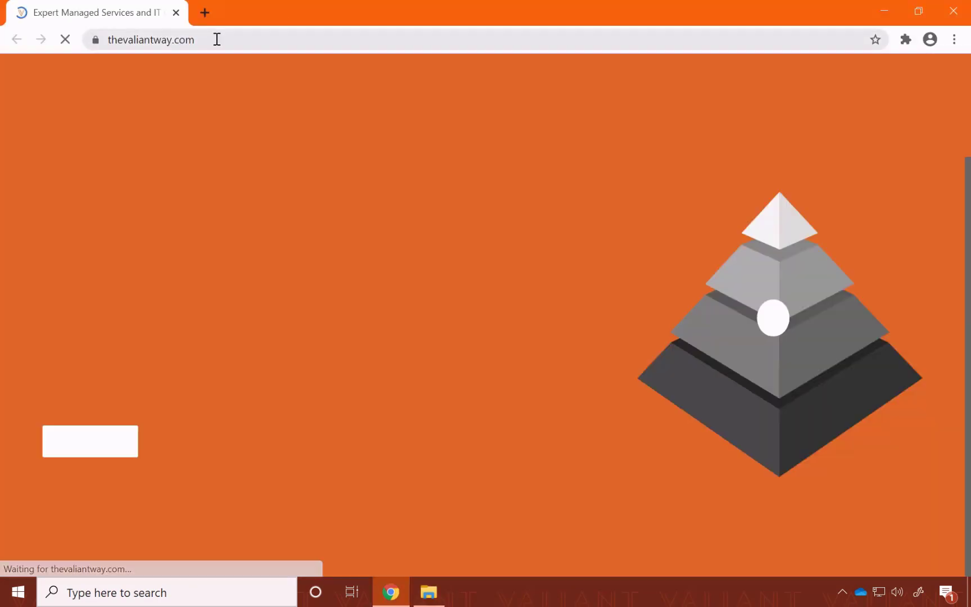
text(office.com/?auth=2)
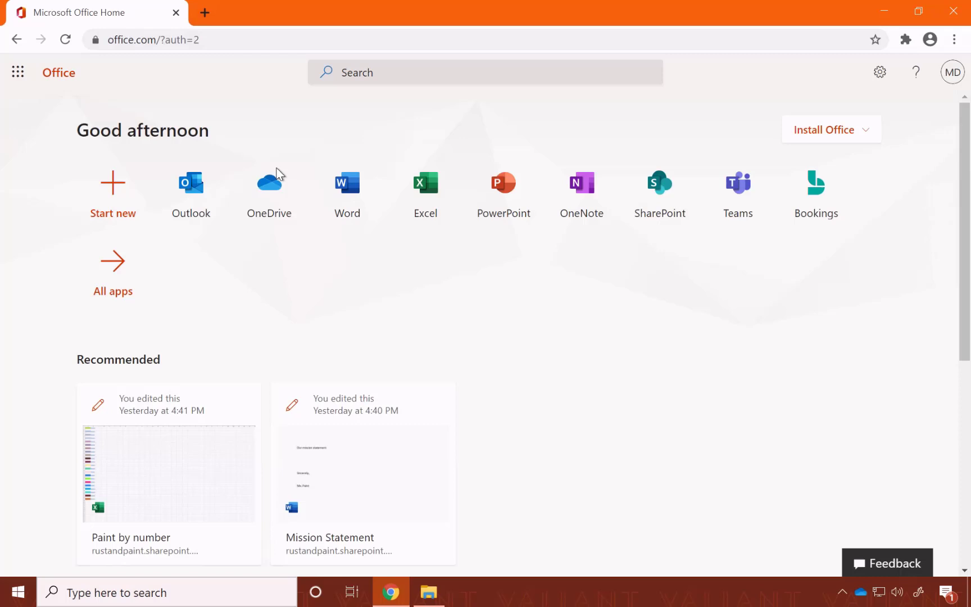
Step: Open OneDrive on the web and view the empty Shared by you list
click(270, 184)
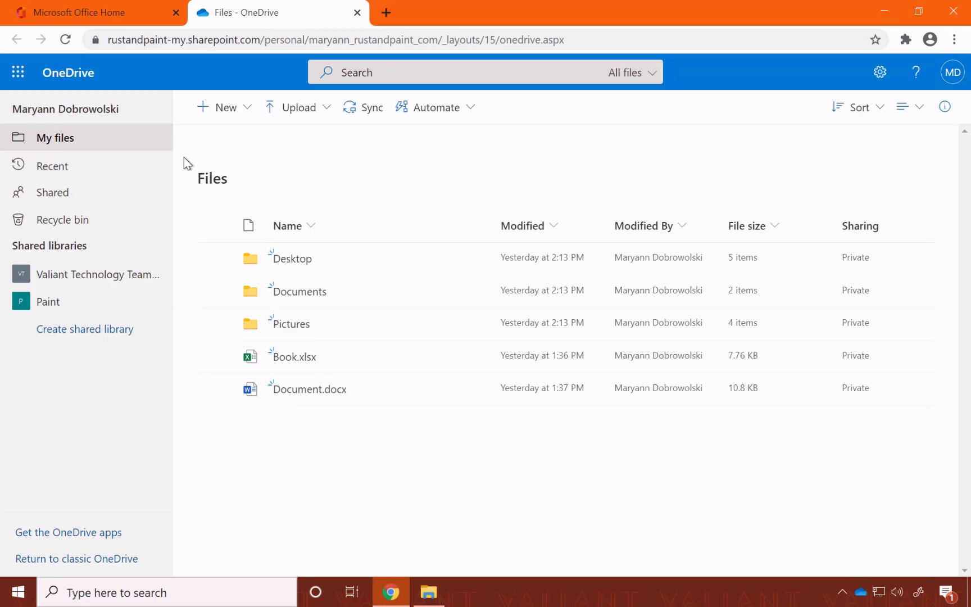
mouse_move(50, 164)
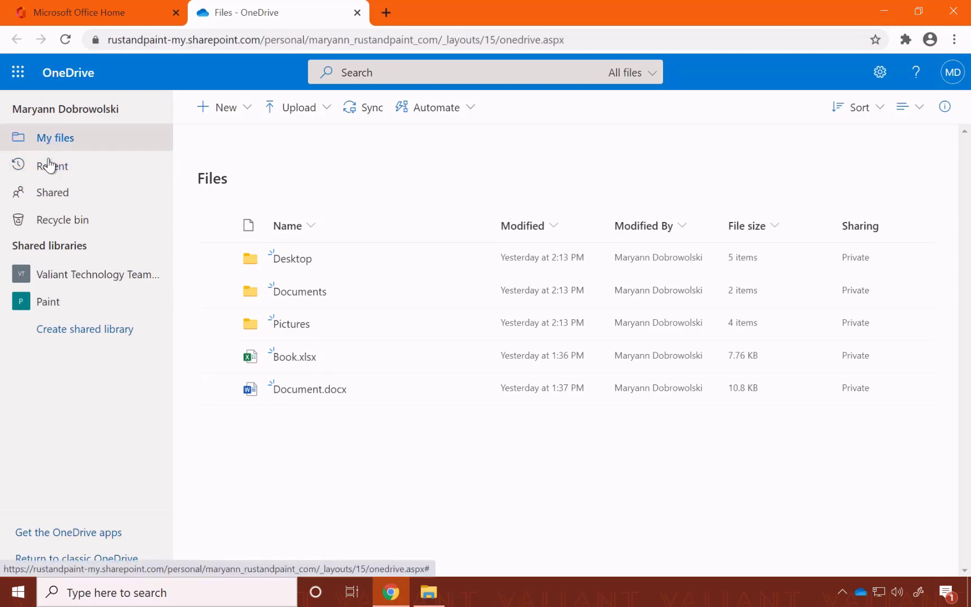
mouse_move(57, 196)
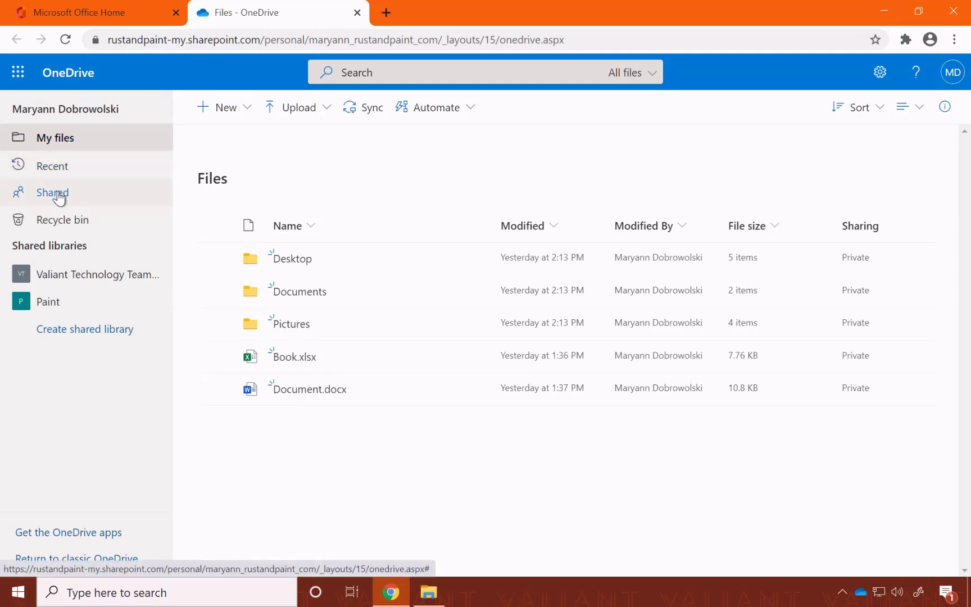
click(50, 194)
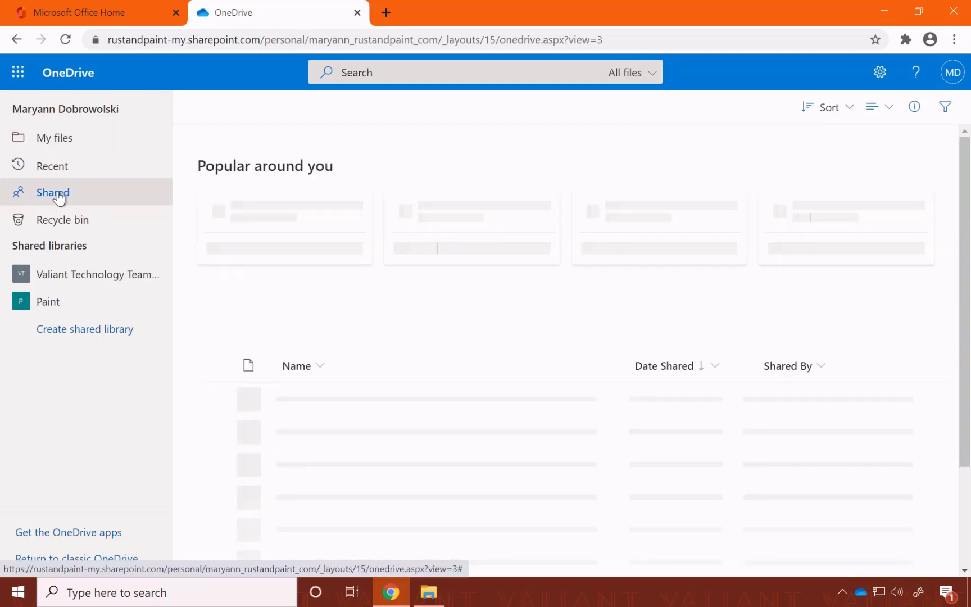
click(53, 193)
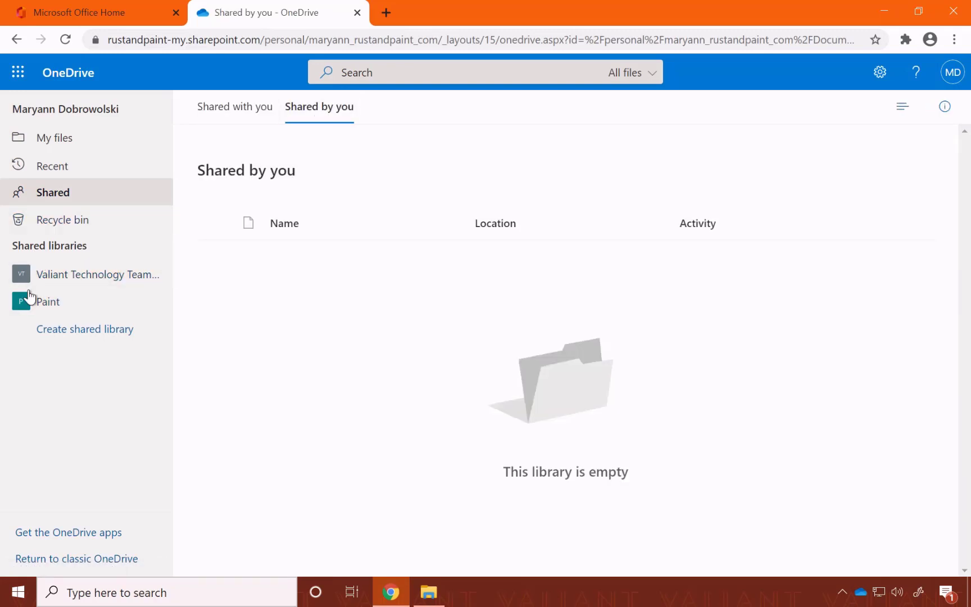
mouse_move(31, 307)
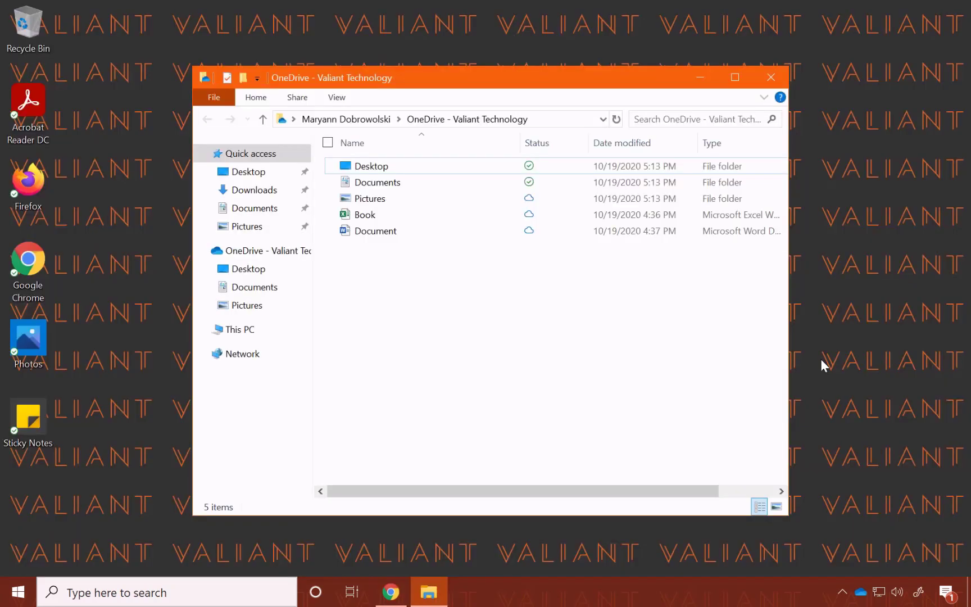
mouse_move(862, 603)
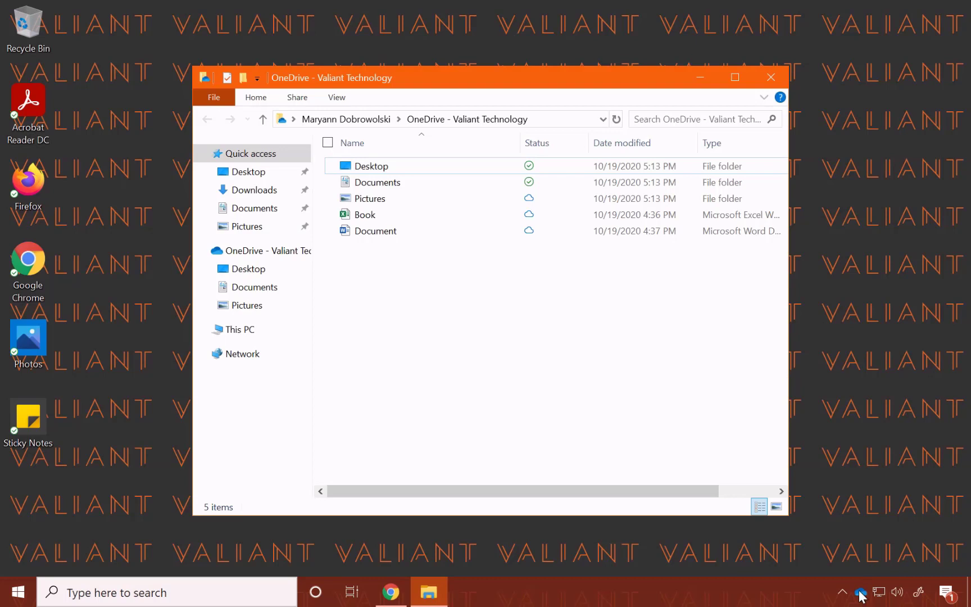
Step: Show the OneDrive sync panel reporting up to date with recent uploads
click(860, 591)
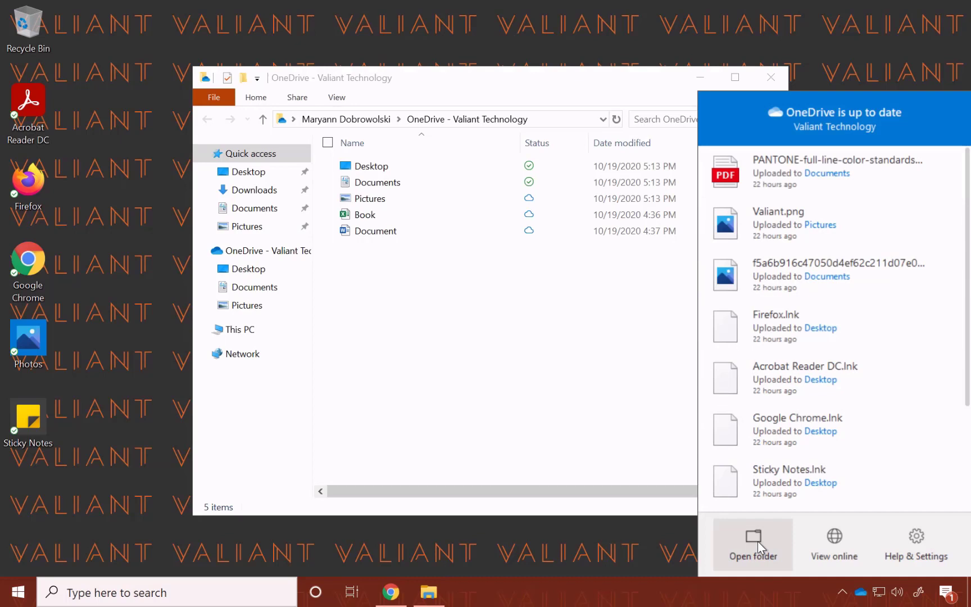
mouse_move(835, 544)
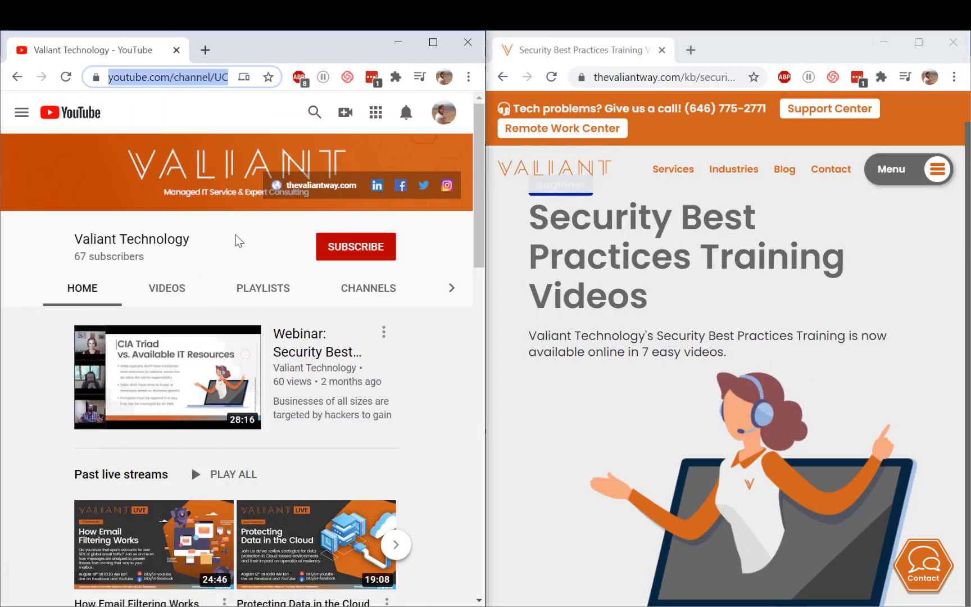
Step: Subscribe to the Valiant Technology YouTube channel
click(355, 248)
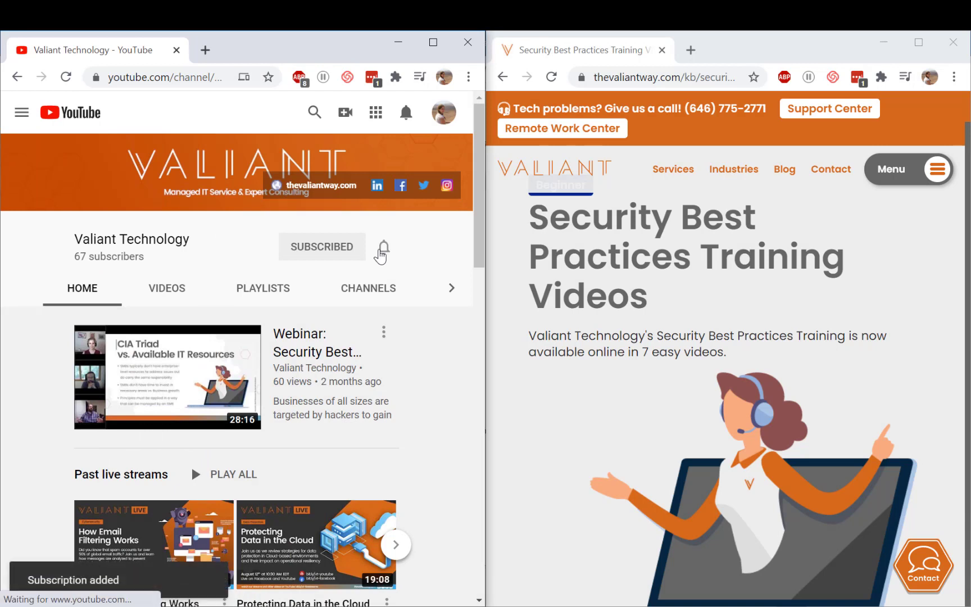